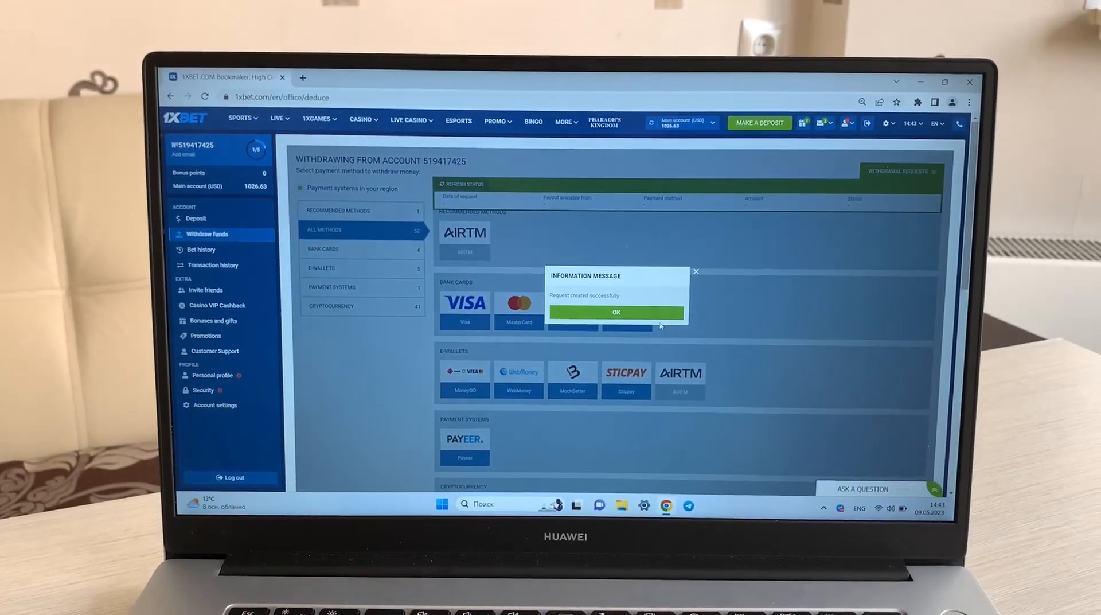
Step: Confirm the 'Request created successfully' notice so the 1000 USD withdrawal shows as under review
left_click(616, 312)
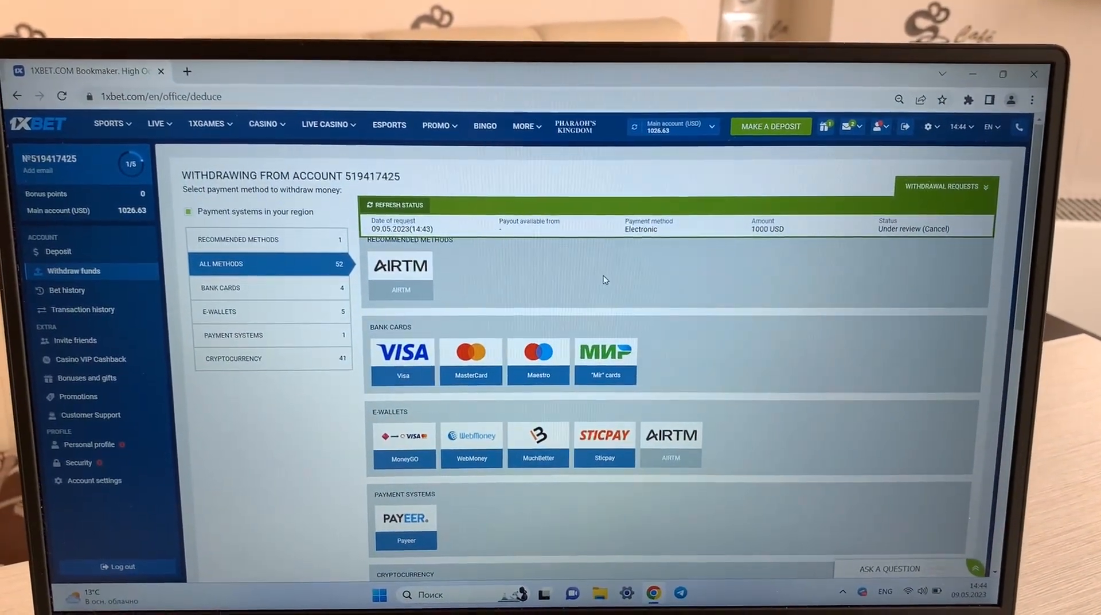
scroll("down", 3)
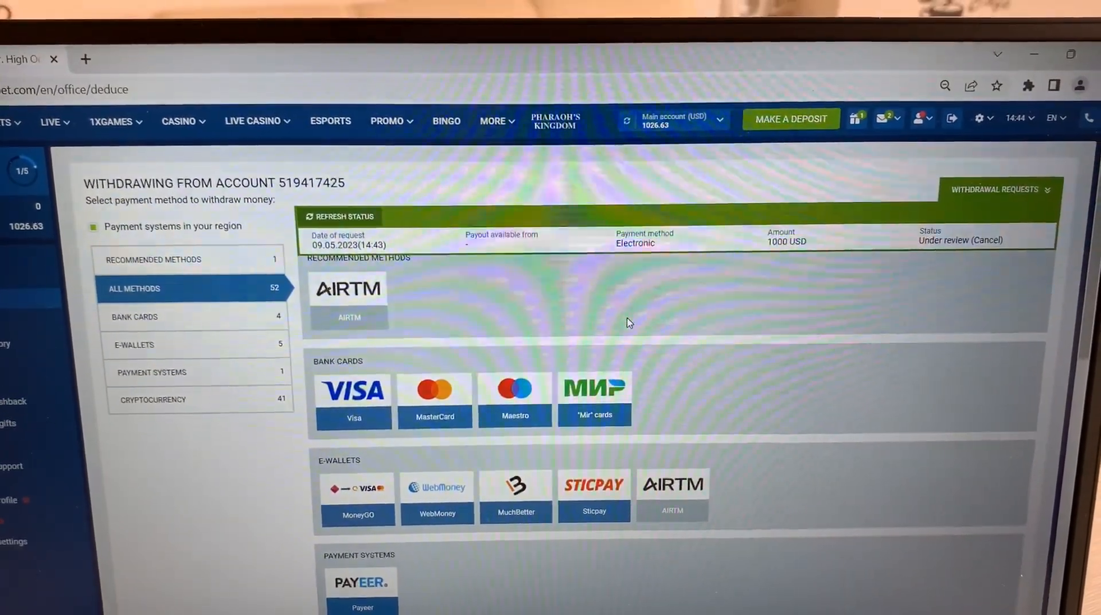
scroll("down", 3)
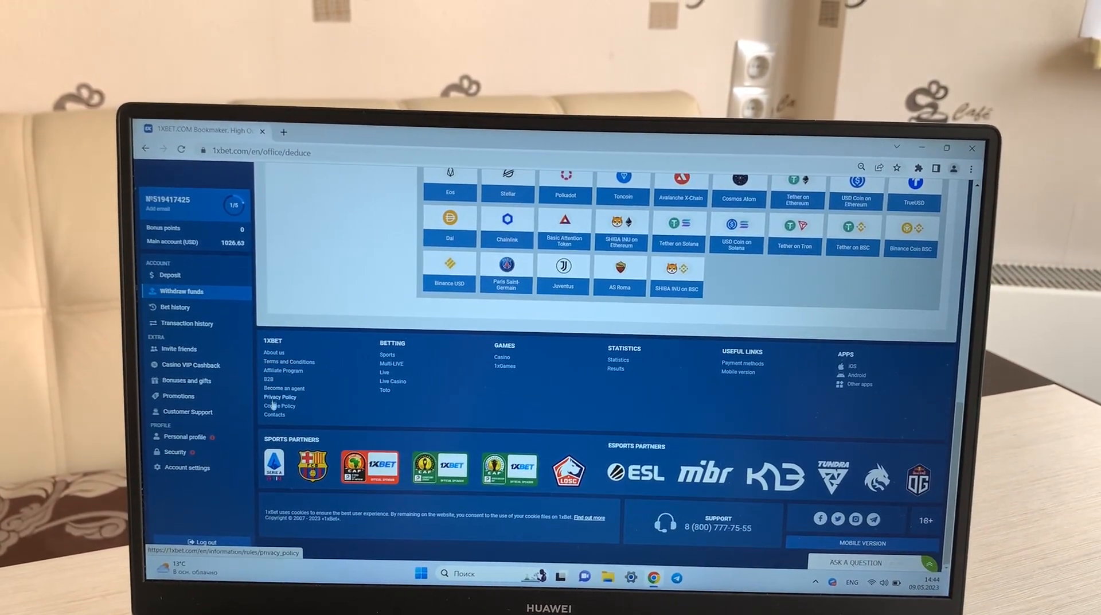
mouse_move(385, 390)
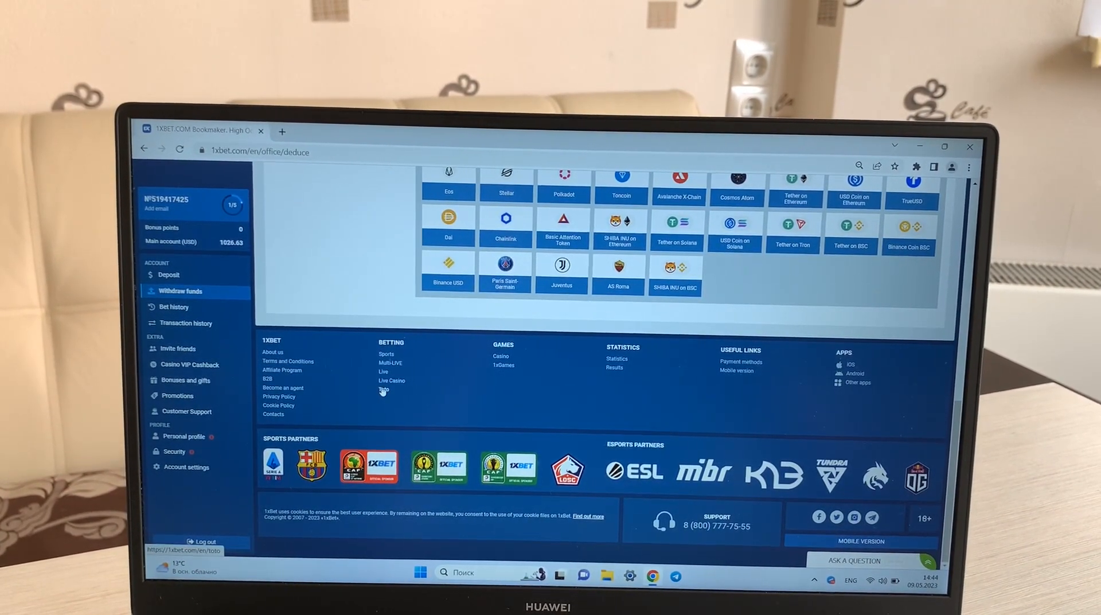
mouse_move(393, 379)
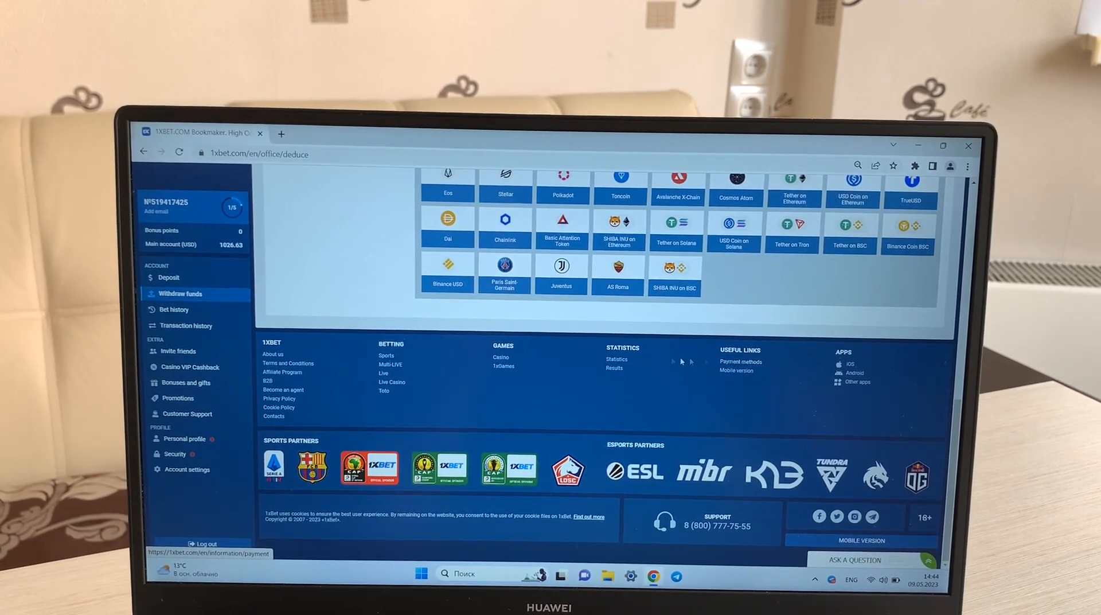
scroll("up", 3)
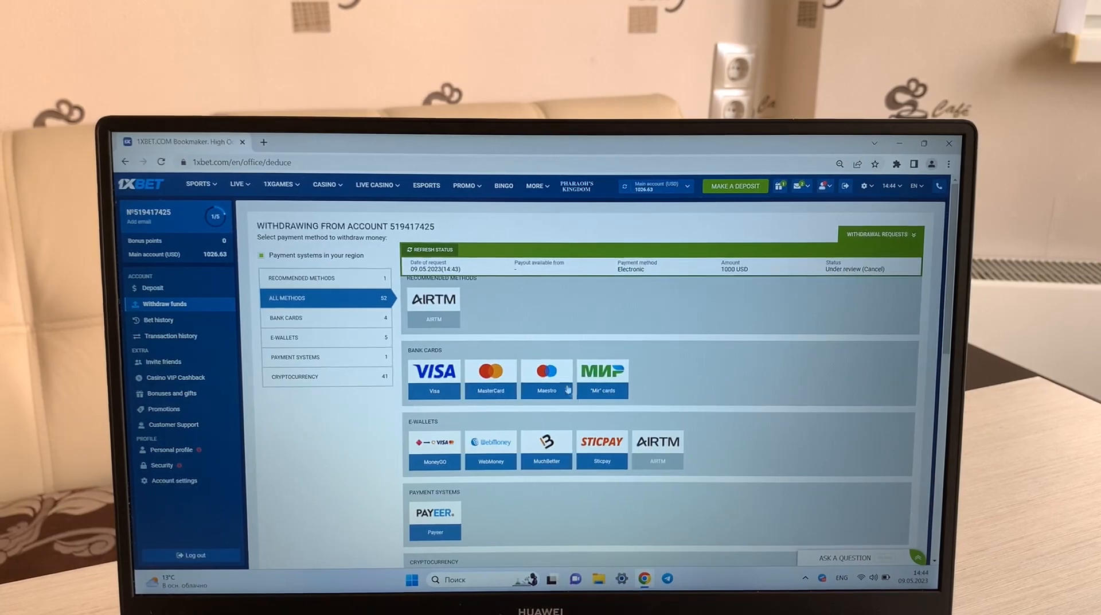
scroll("down", 3)
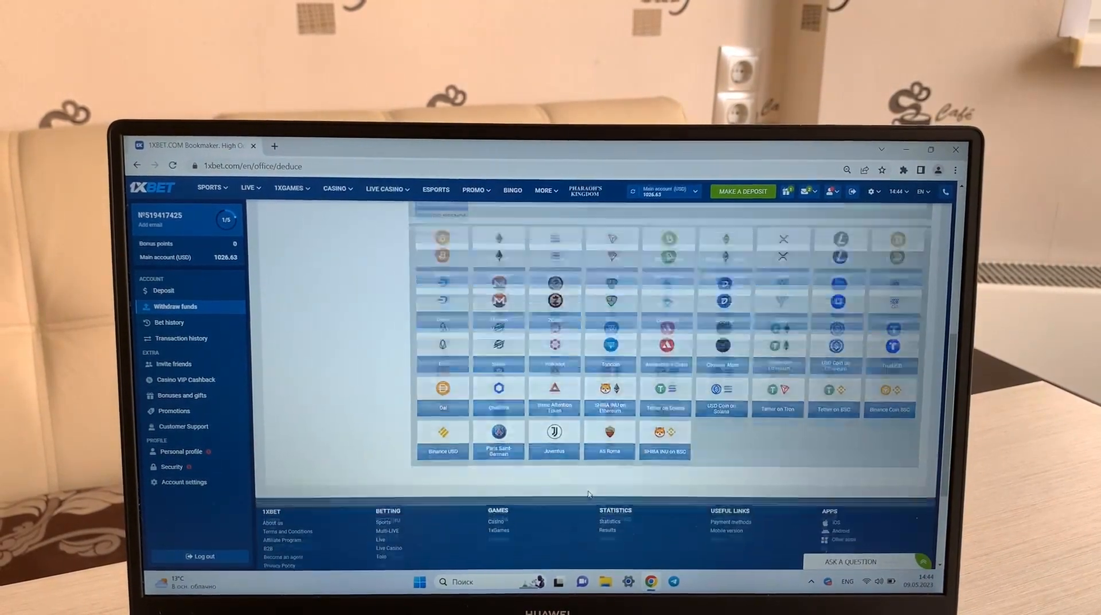
scroll("down", 3)
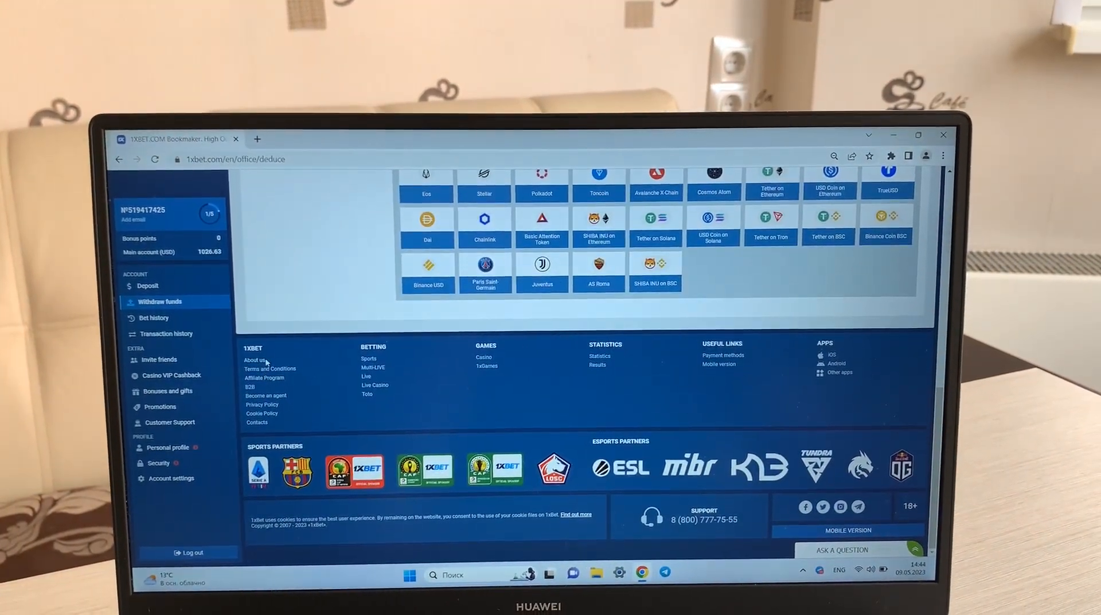